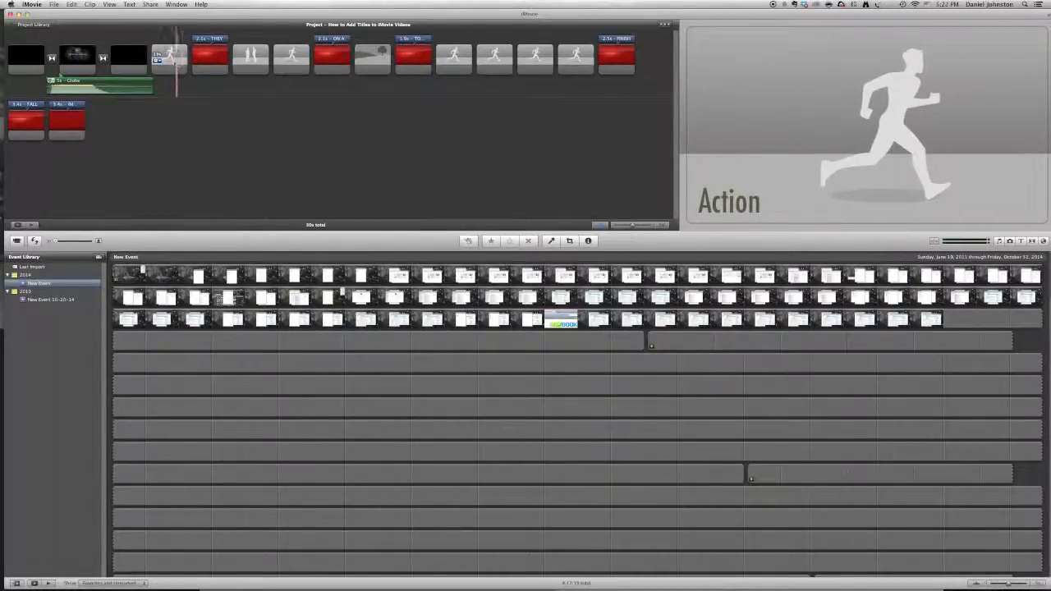
# Step: Delete a batch of Action-theme title clips, leaving four white and three red titles
pyautogui.click(168, 58)
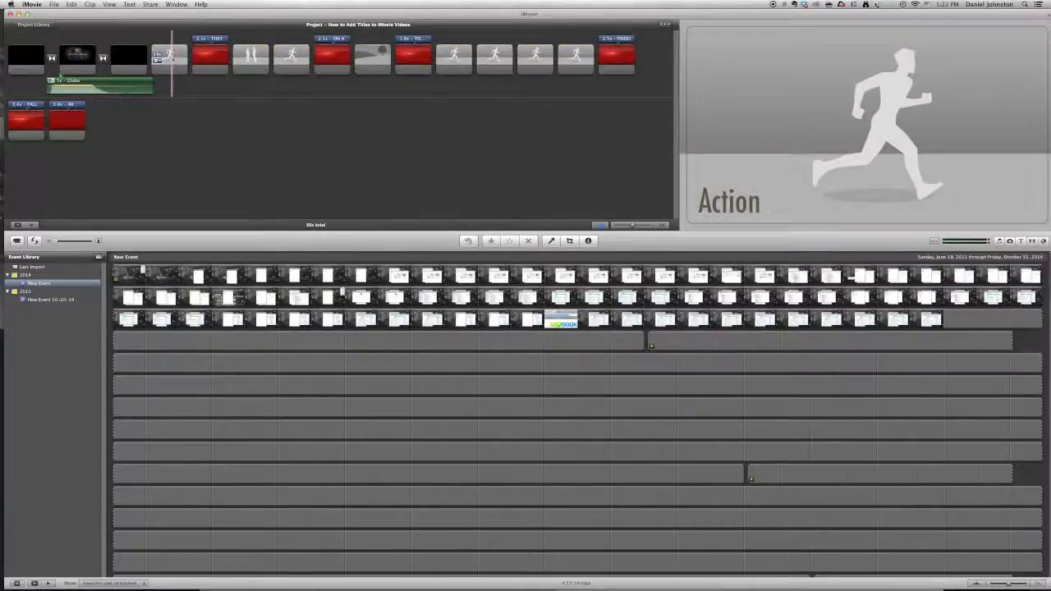
pyautogui.click(167, 58)
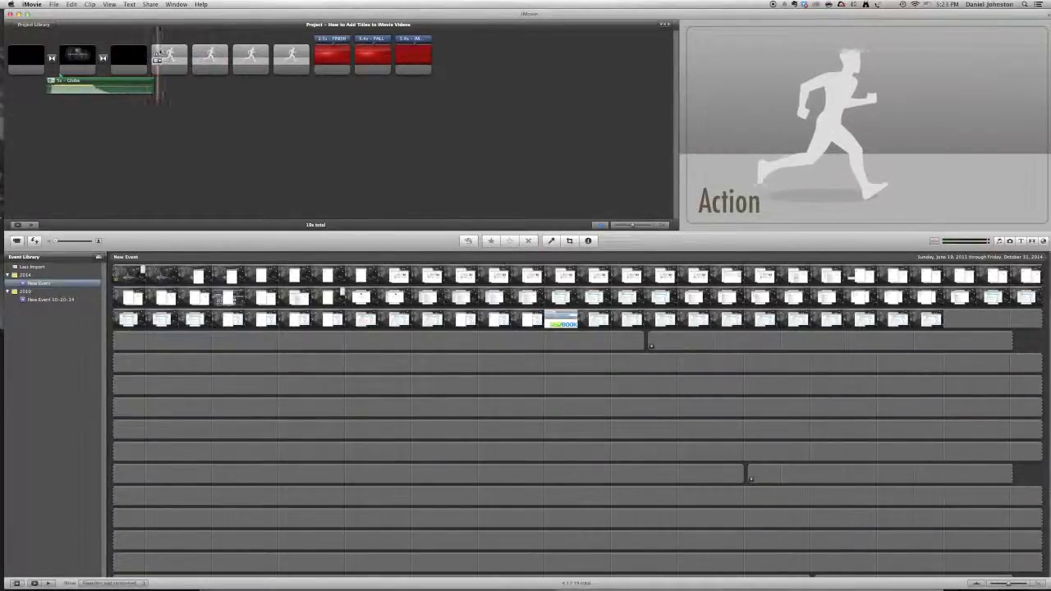
# Step: Delete the white runner titles and one red title, leaving two red titles after the video
pyautogui.click(249, 58)
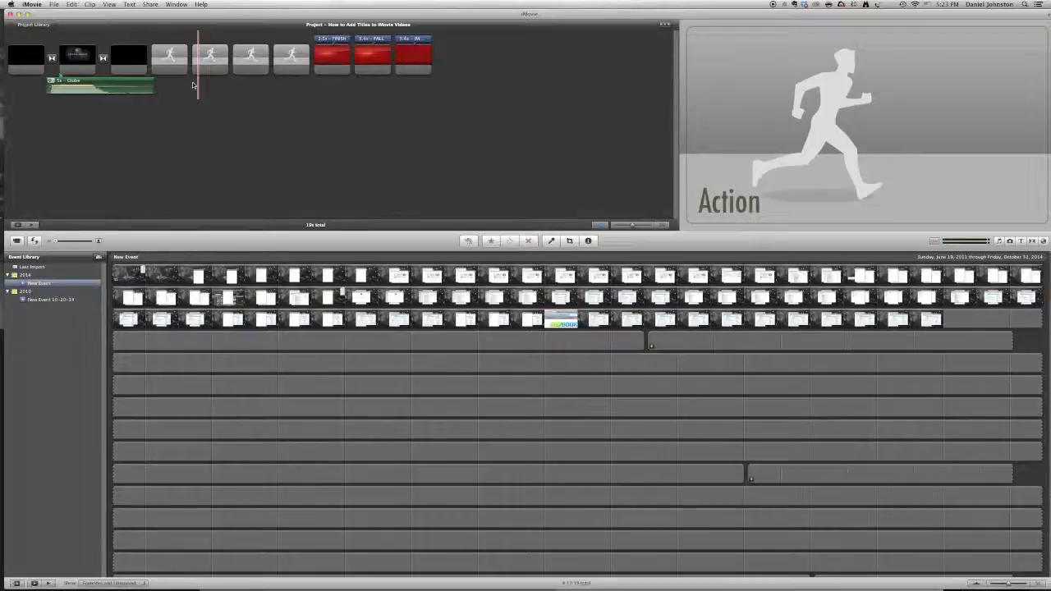
pyautogui.click(169, 57)
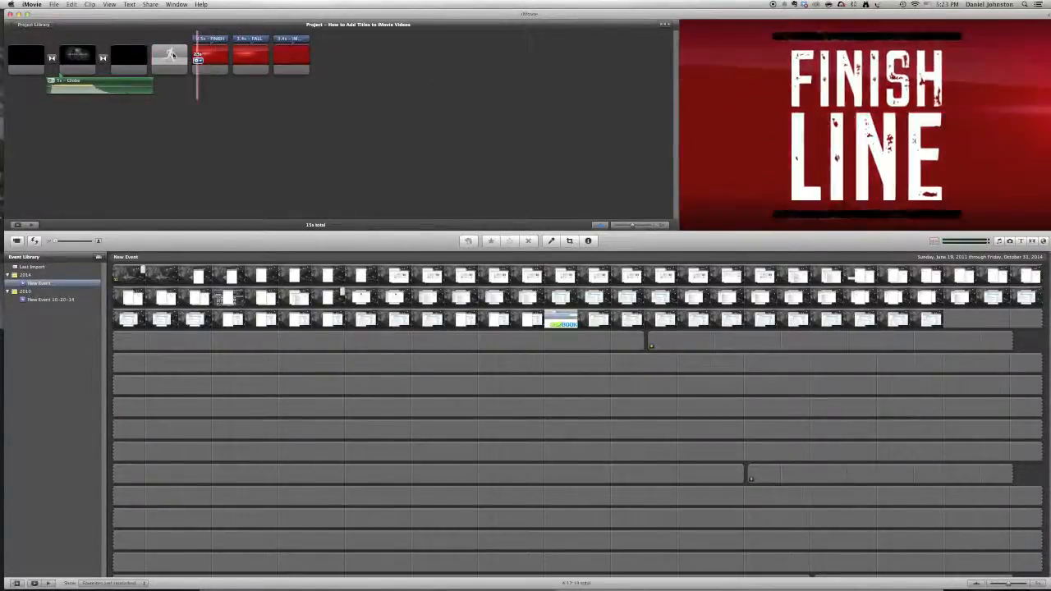
pyautogui.click(168, 56)
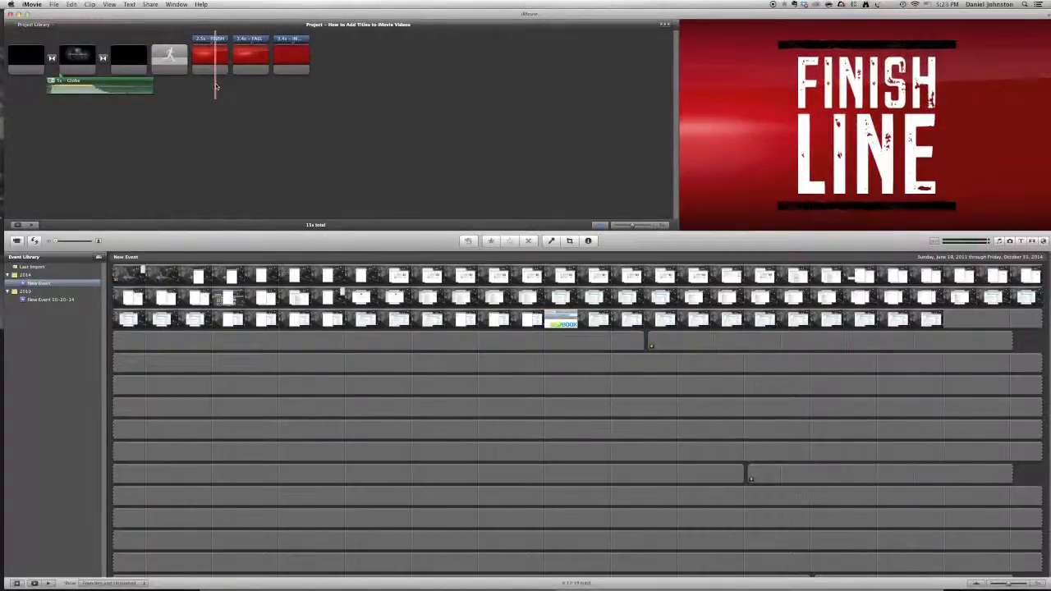
pyautogui.click(169, 56)
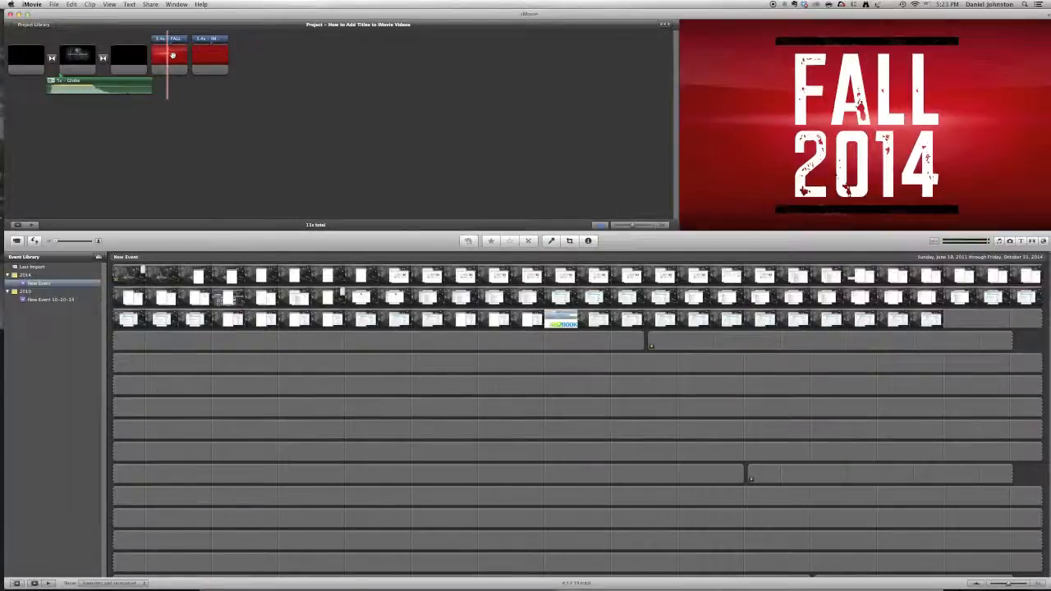
# Step: Delete the FALL 2014 red title and select the first opening video clip
pyautogui.click(168, 56)
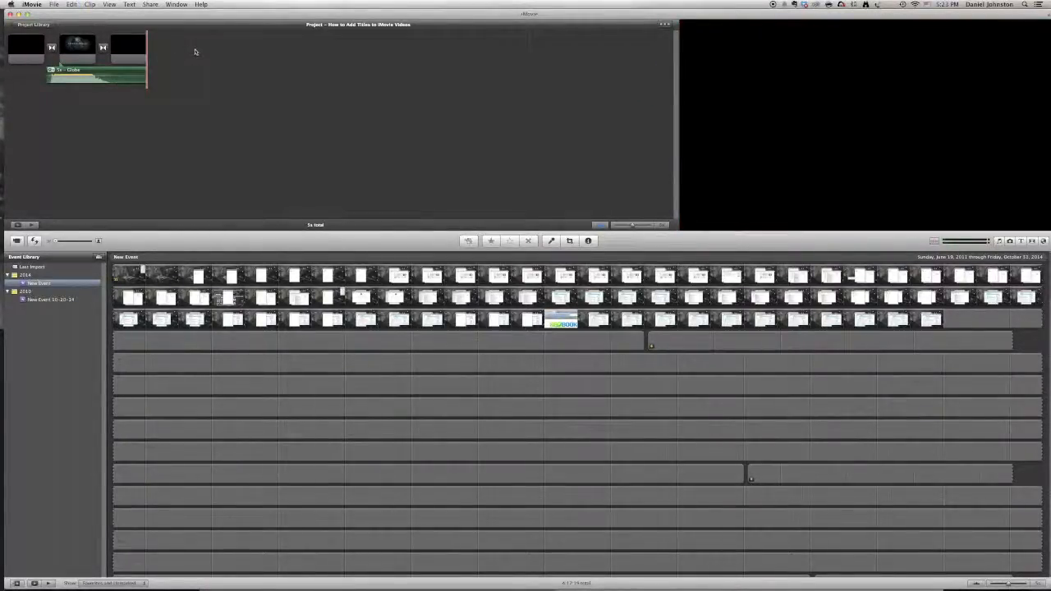
pyautogui.click(26, 46)
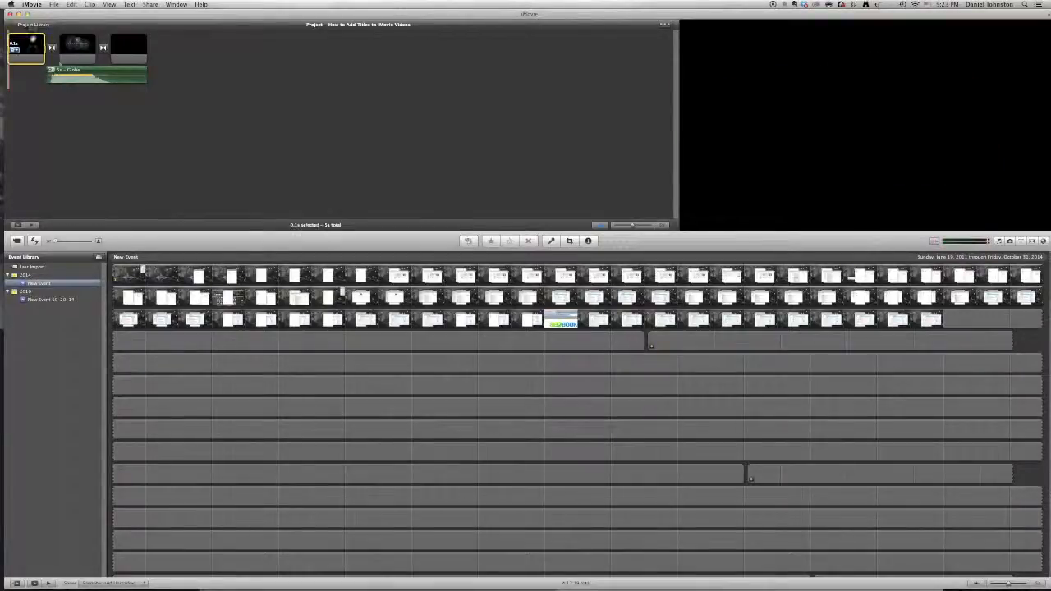